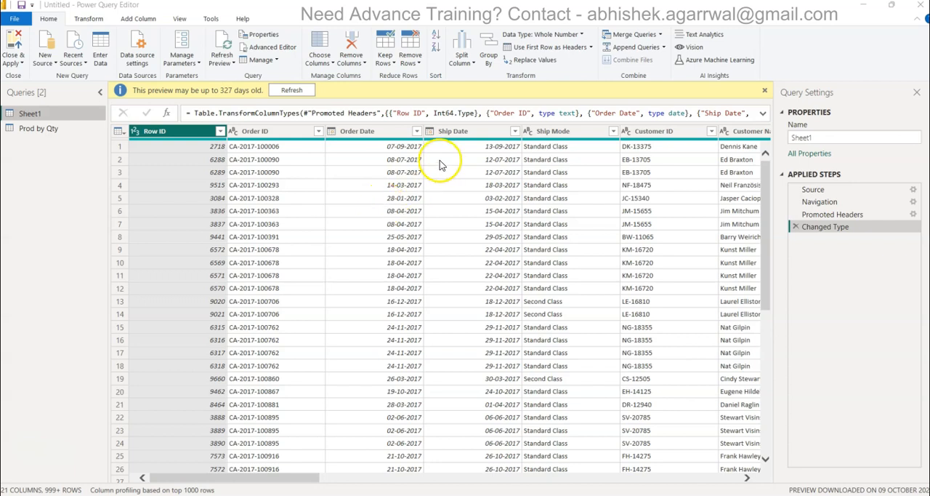
pyautogui.moveTo(417, 218)
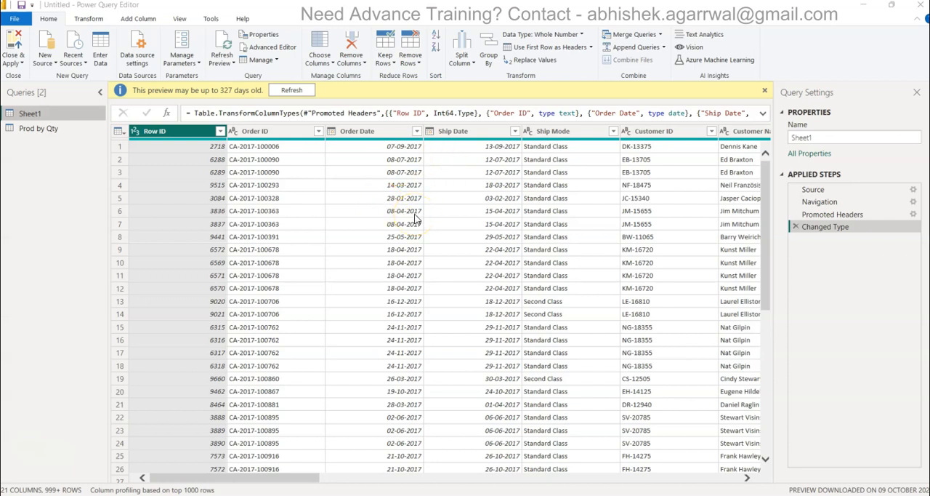
pyautogui.moveTo(64, 172)
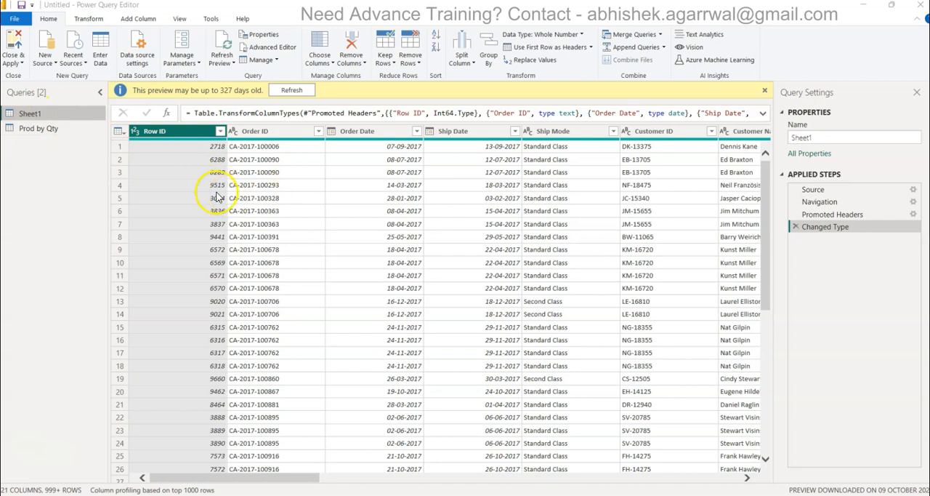
# Step: Select the Prod by Qty query to view its Quantity totals per Product Name
pyautogui.click(39, 128)
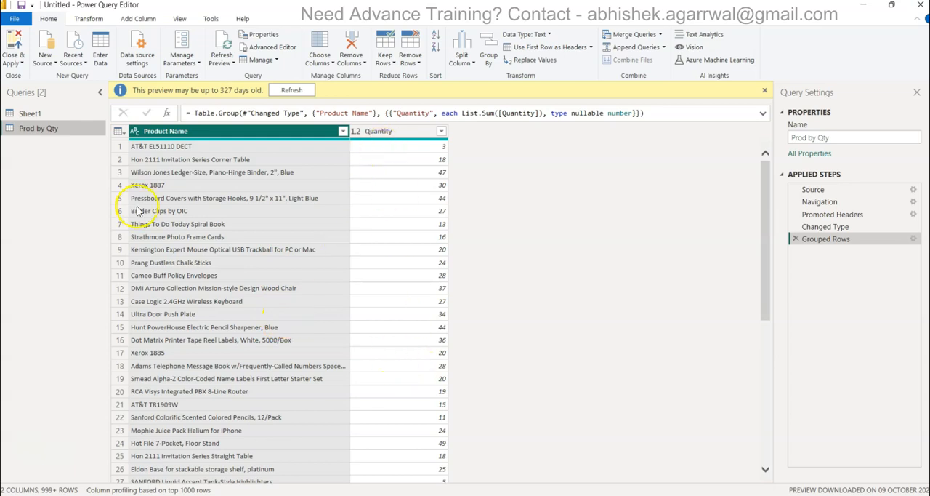
pyautogui.click(30, 113)
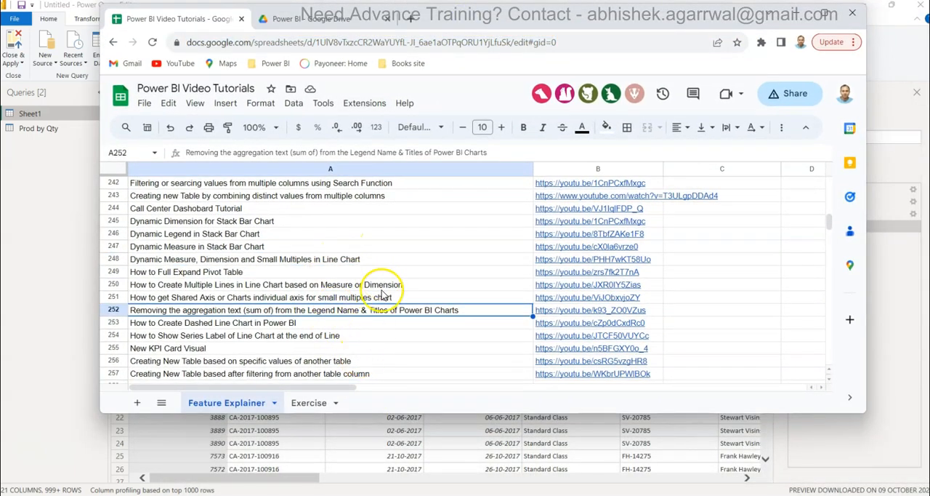
pyautogui.moveTo(446, 189)
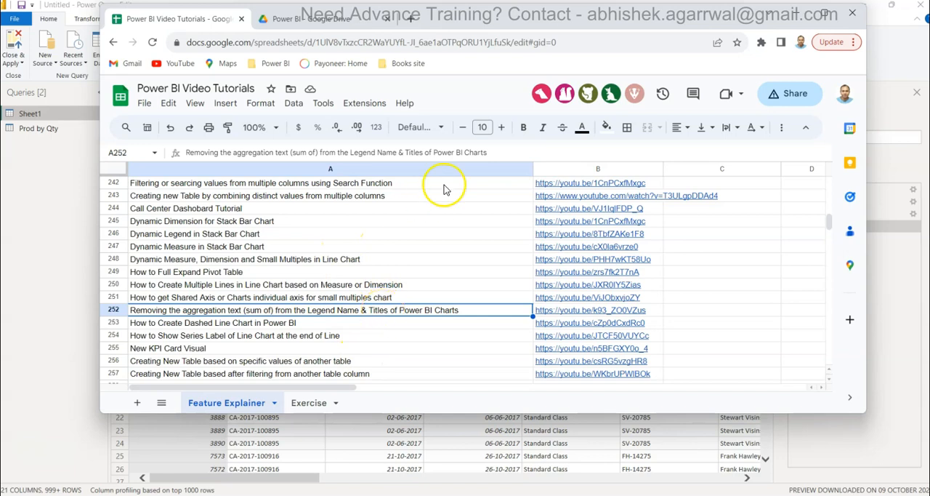
pyautogui.moveTo(389, 296)
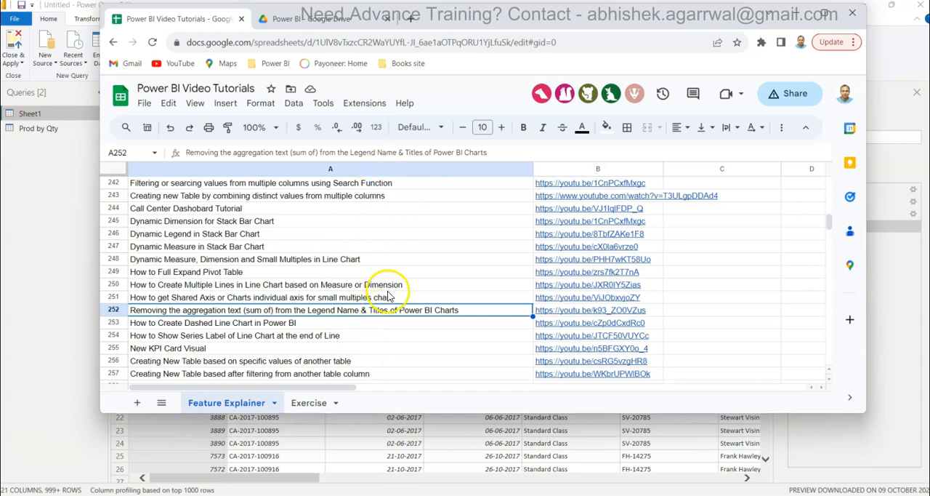
pyautogui.moveTo(435, 263)
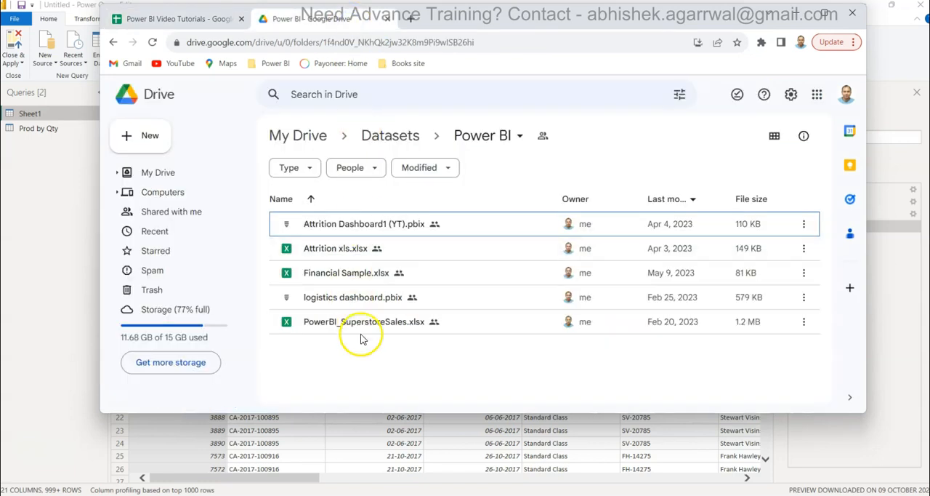
pyautogui.moveTo(494, 65)
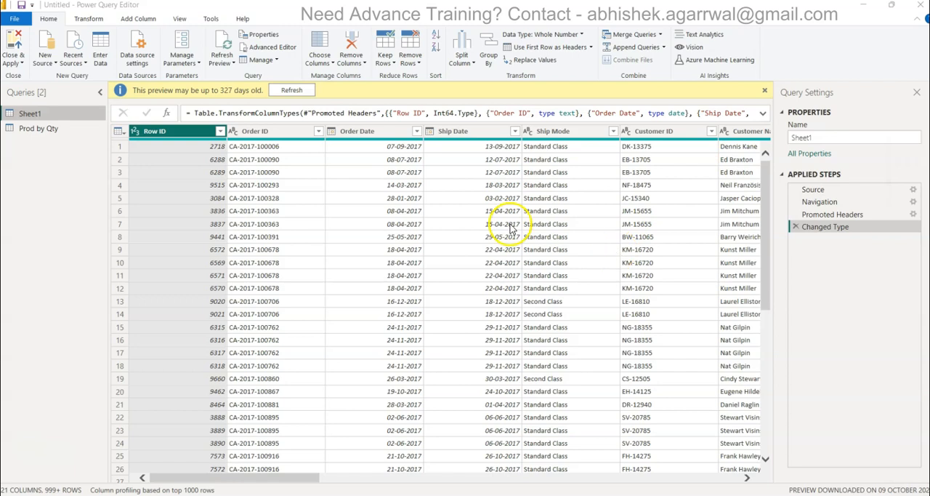
# Step: Select a Sheet1 cell and scroll right to reveal the Category column
pyautogui.click(357, 131)
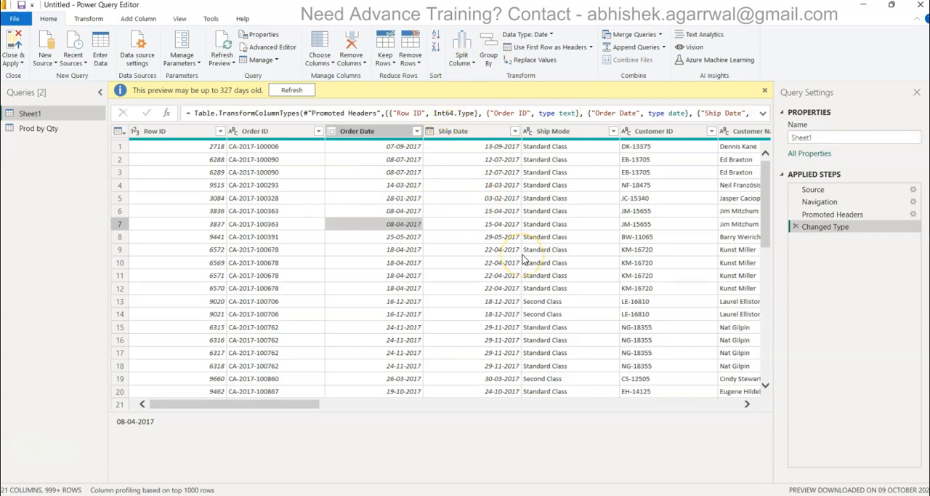
pyautogui.hscroll(3)
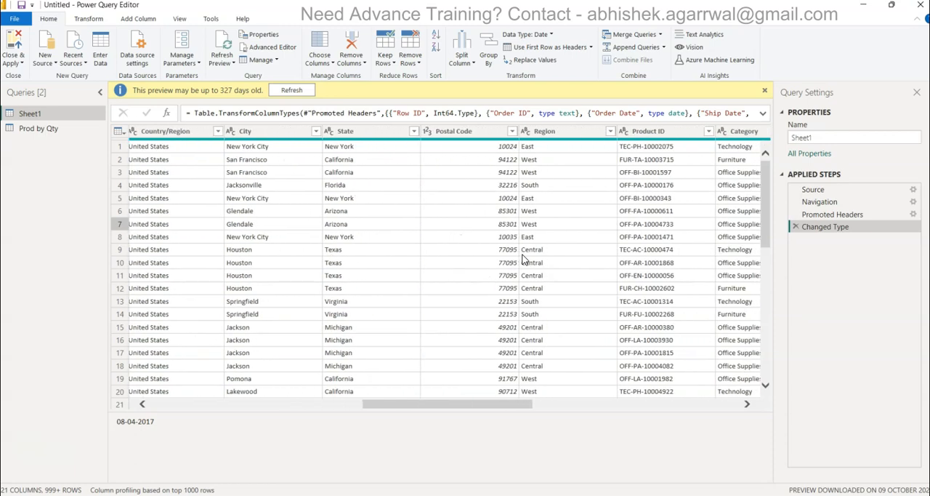
pyautogui.hscroll(3)
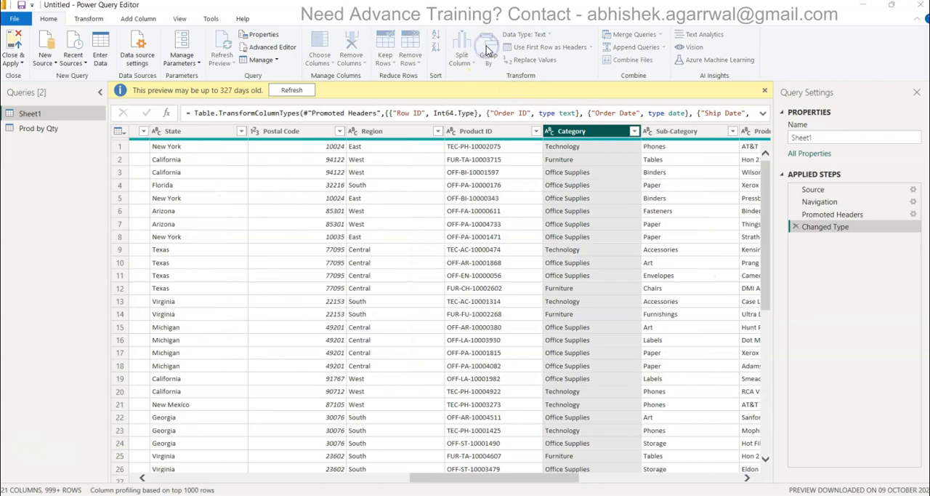
# Step: Set up an advanced Group By on Category, Sub-Category and Product ID
pyautogui.click(488, 47)
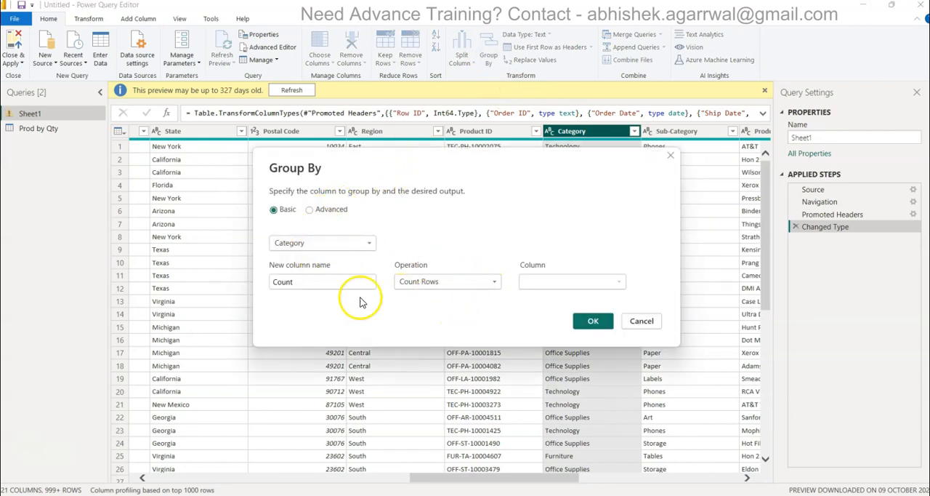
pyautogui.click(310, 209)
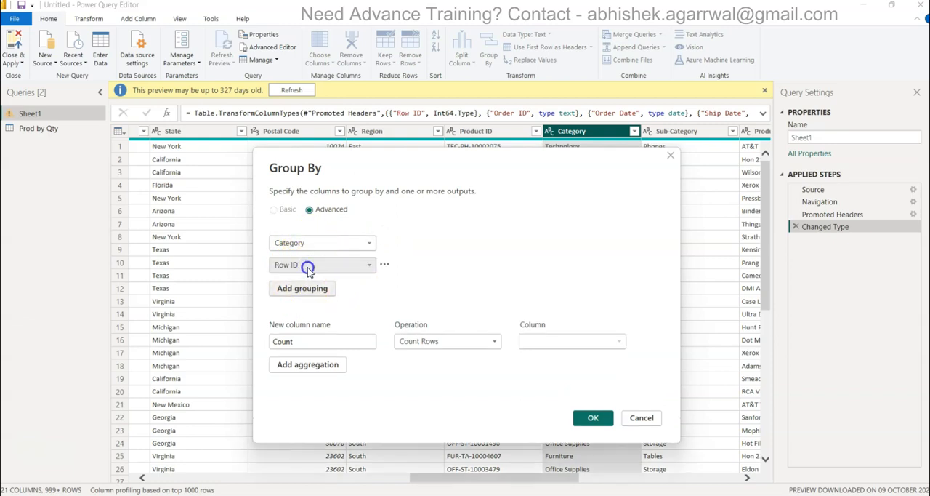
pyautogui.click(321, 264)
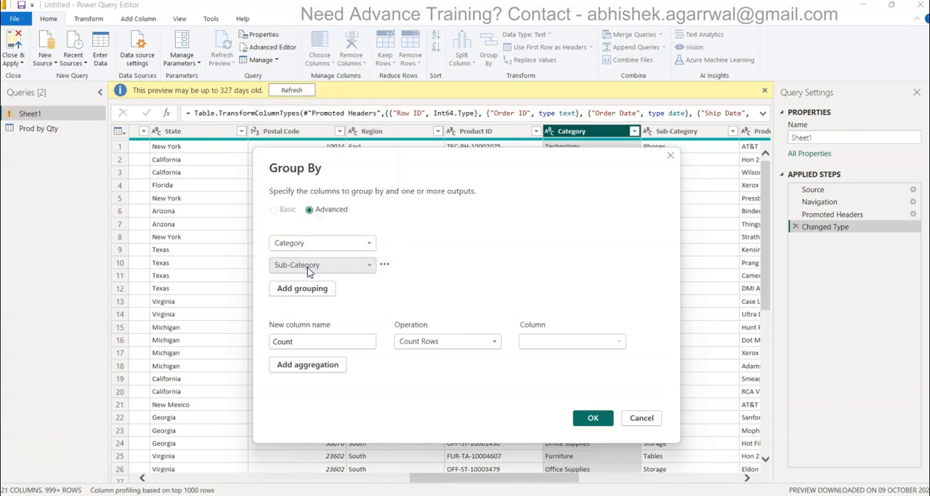
pyautogui.click(301, 287)
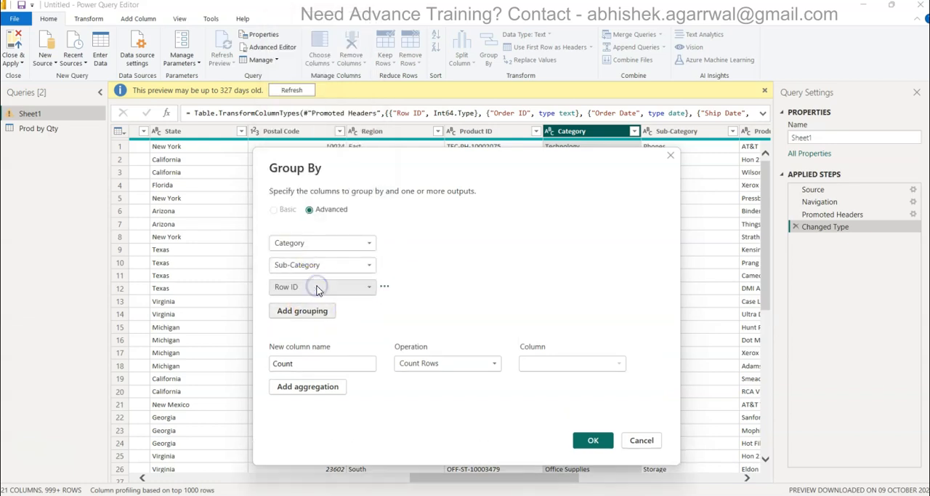
pyautogui.click(322, 285)
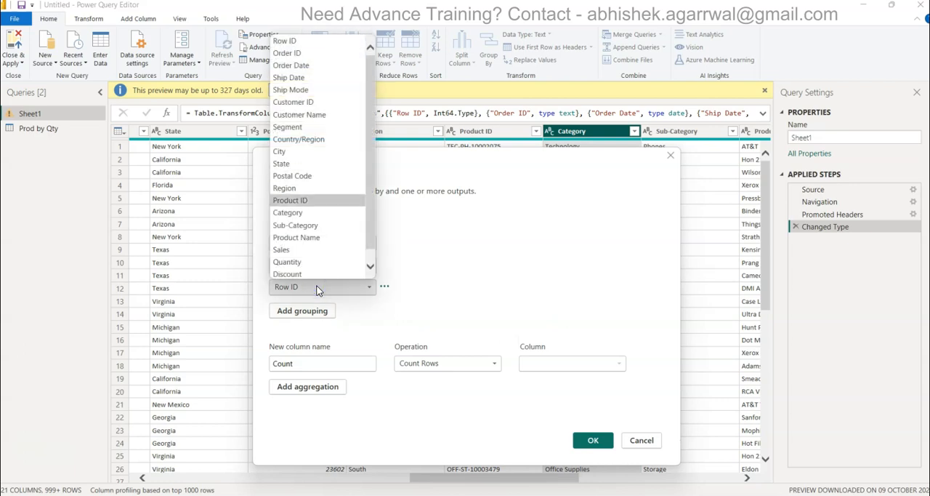
pyautogui.click(290, 200)
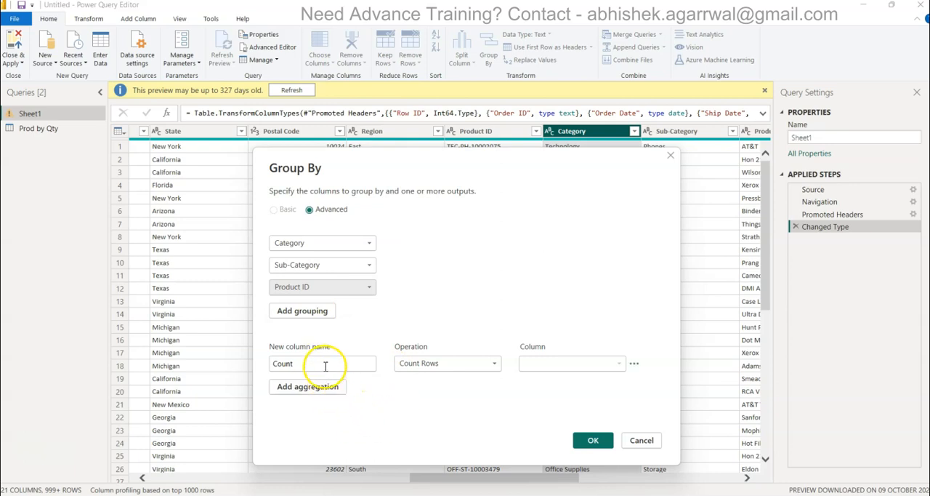
# Step: Add outputs Quantity (Sum of Quantity) and Discount (Average of Discount), then apply the grouping
pyautogui.write('Quantity')
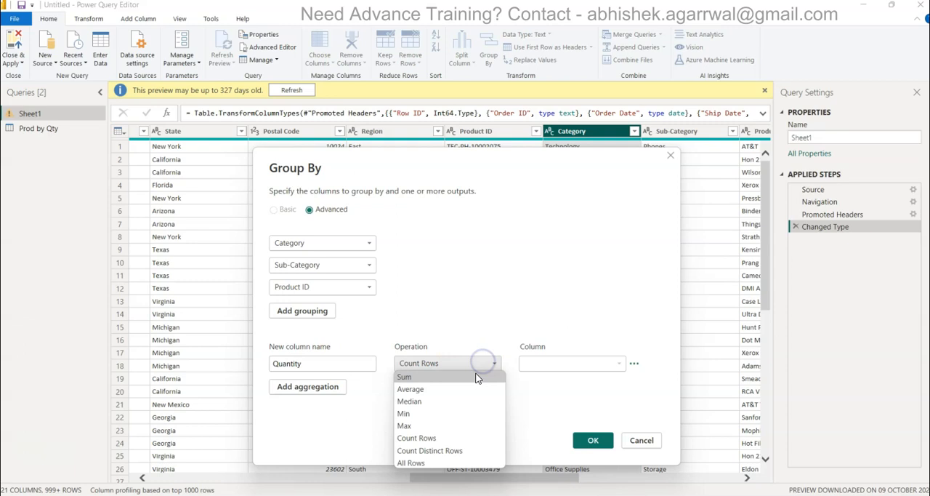
pyautogui.click(570, 363)
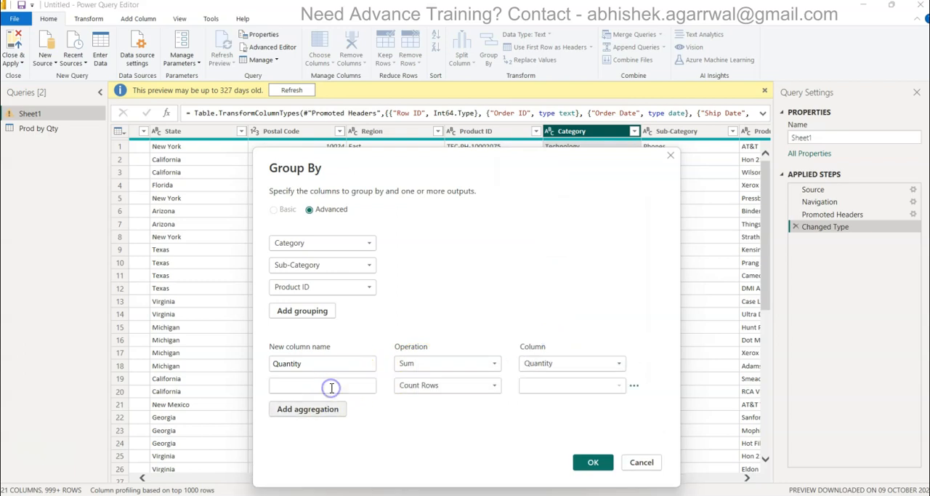
pyautogui.write('Discount')
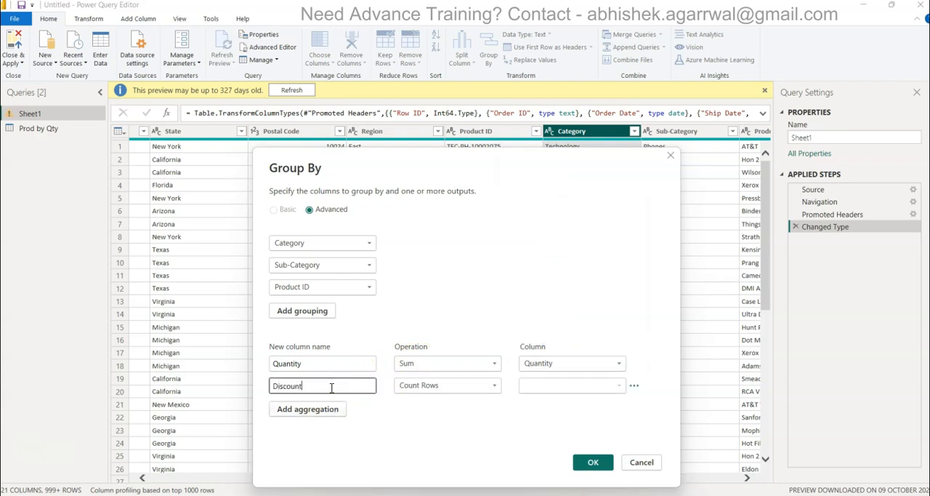
pyautogui.click(446, 385)
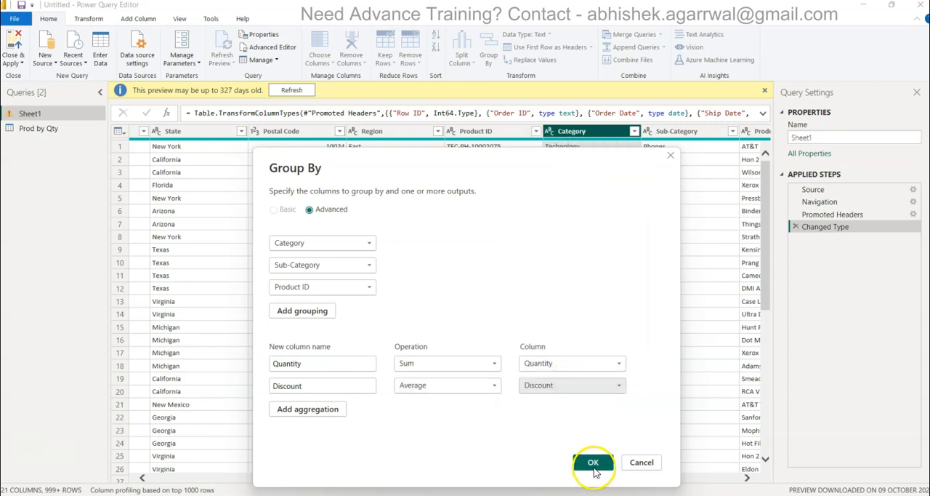
pyautogui.moveTo(302, 310)
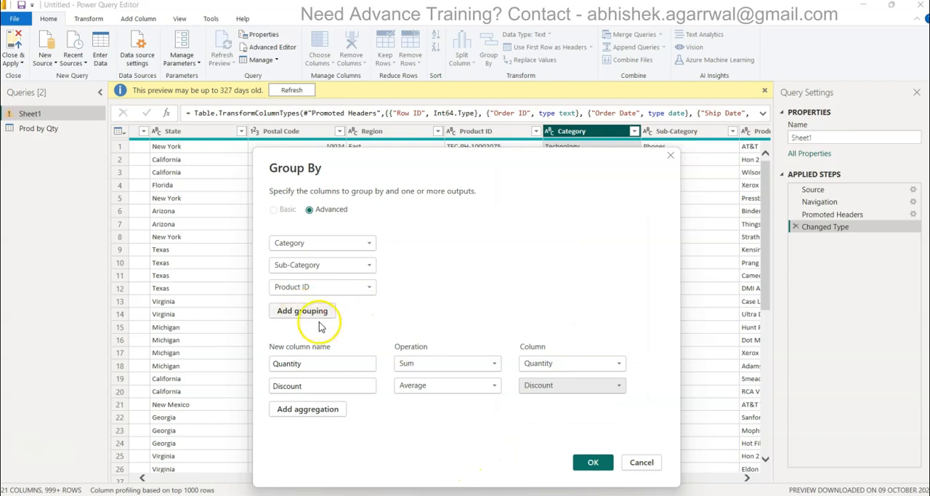
pyautogui.moveTo(336, 329)
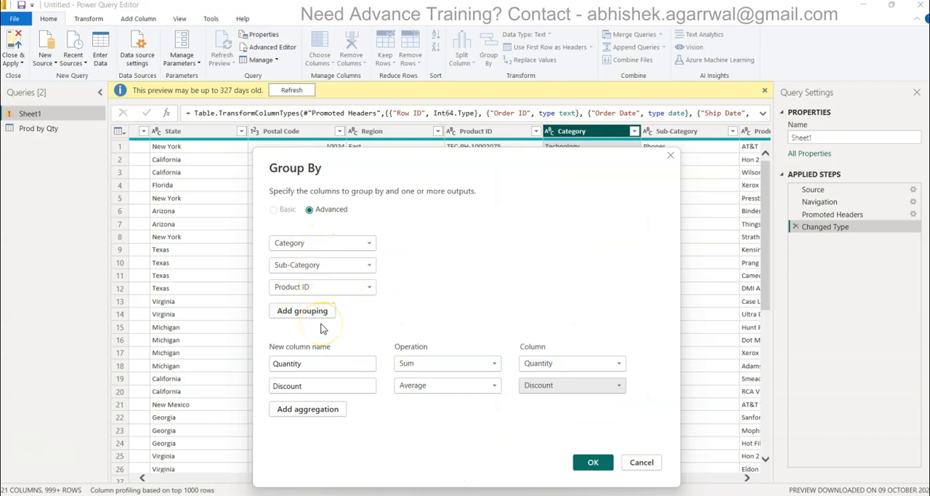
pyautogui.moveTo(342, 324)
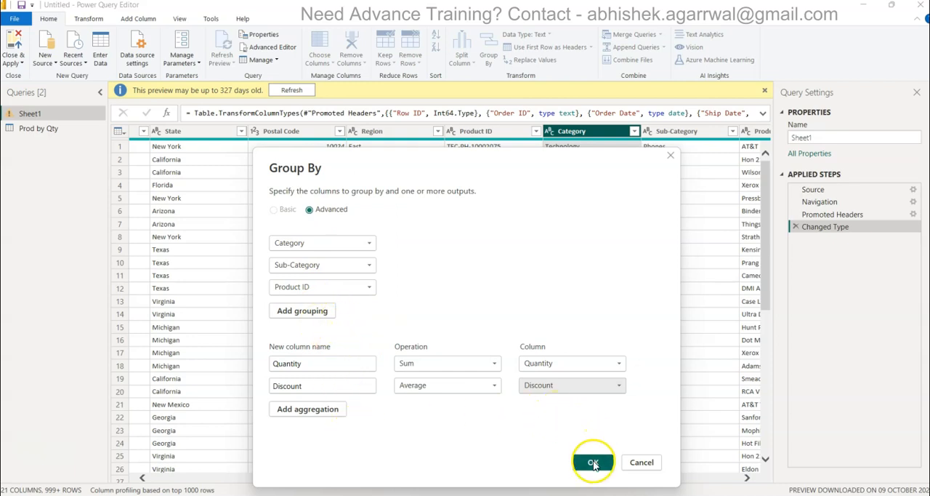
pyautogui.click(593, 462)
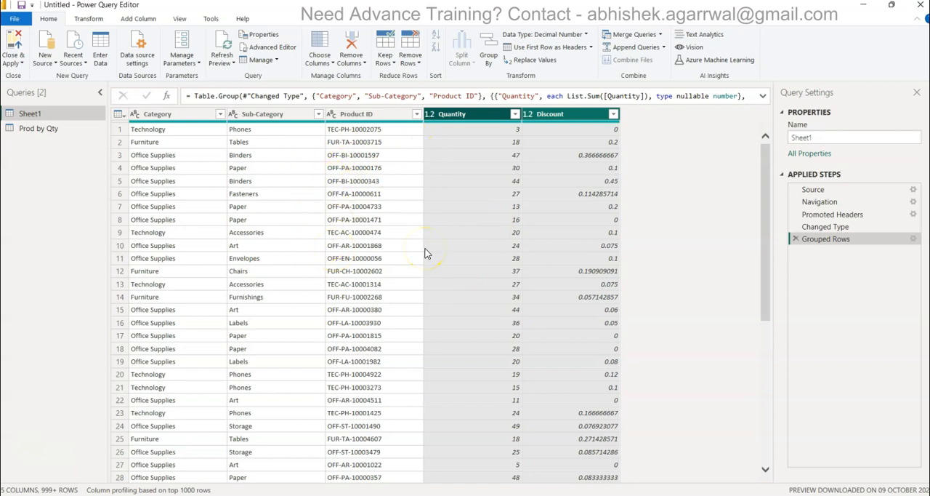
pyautogui.moveTo(797, 263)
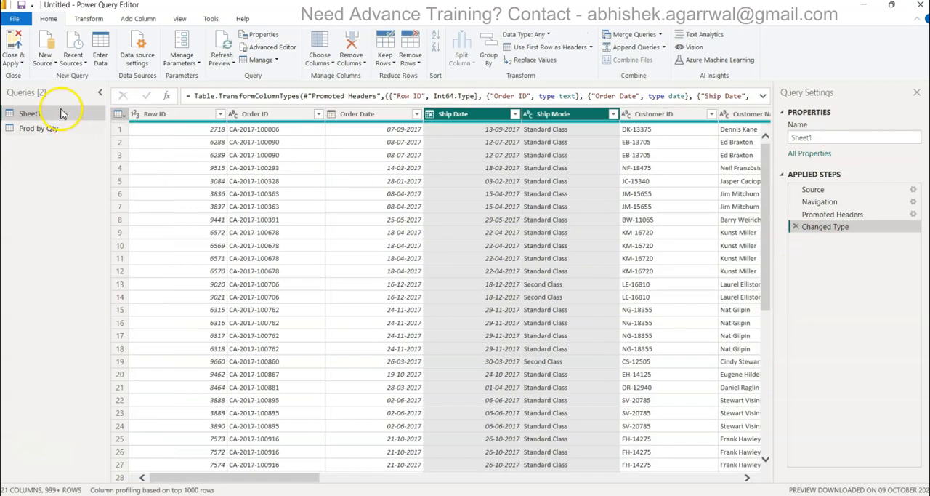
# Step: Duplicate the Sheet1 query from its right-click menu to create Sheet1 (2)
pyautogui.rightClick(29, 113)
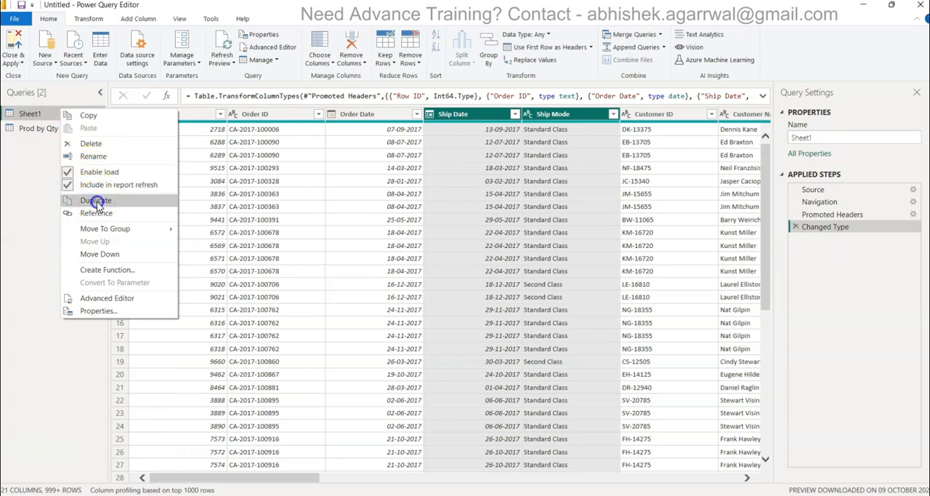
pyautogui.click(96, 200)
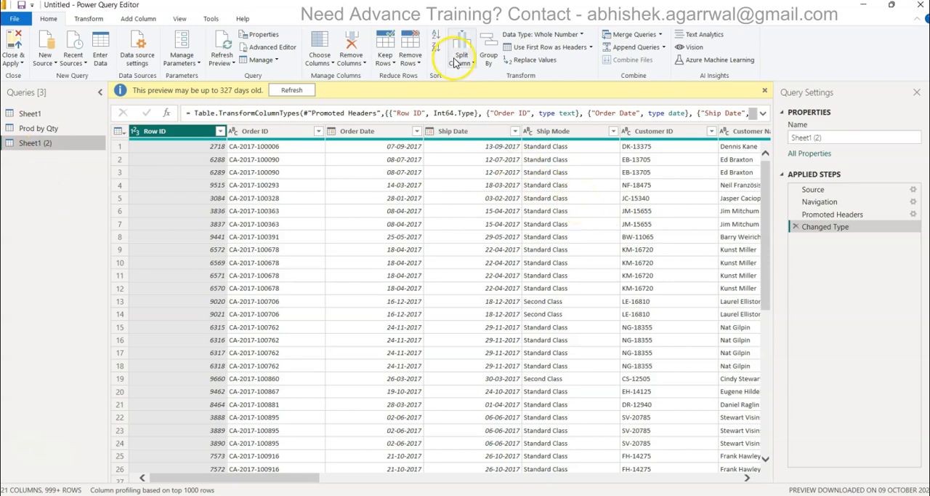
pyautogui.moveTo(488, 51)
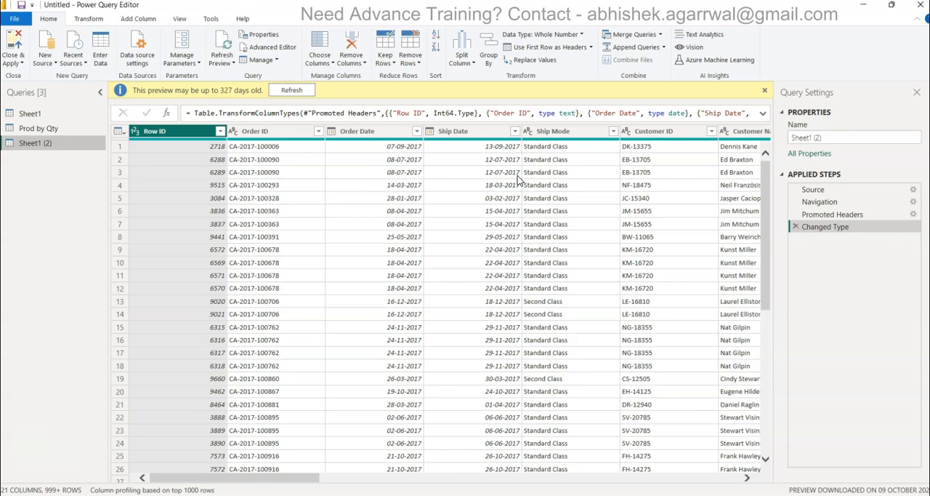
pyautogui.moveTo(587, 325)
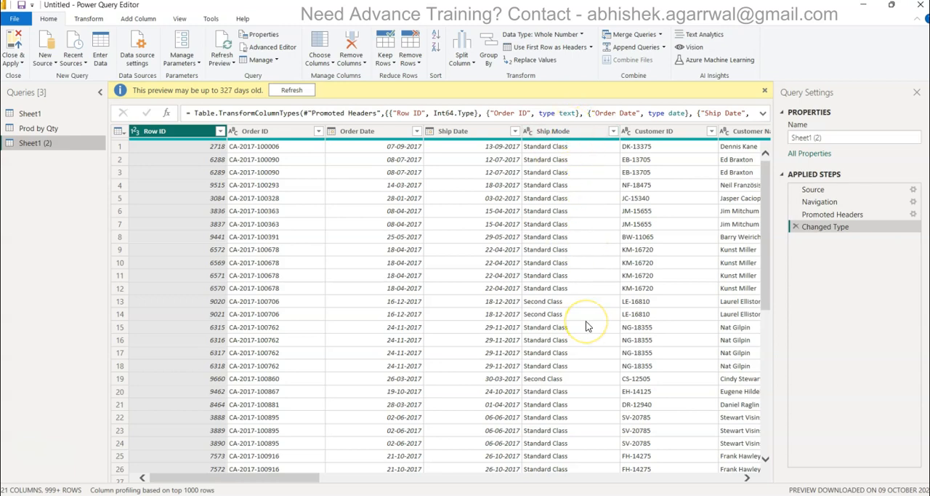
pyautogui.moveTo(577, 346)
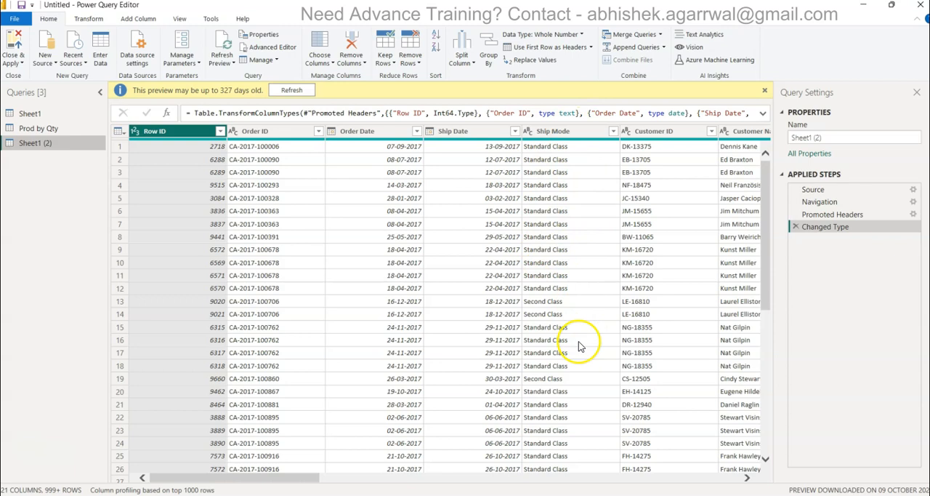